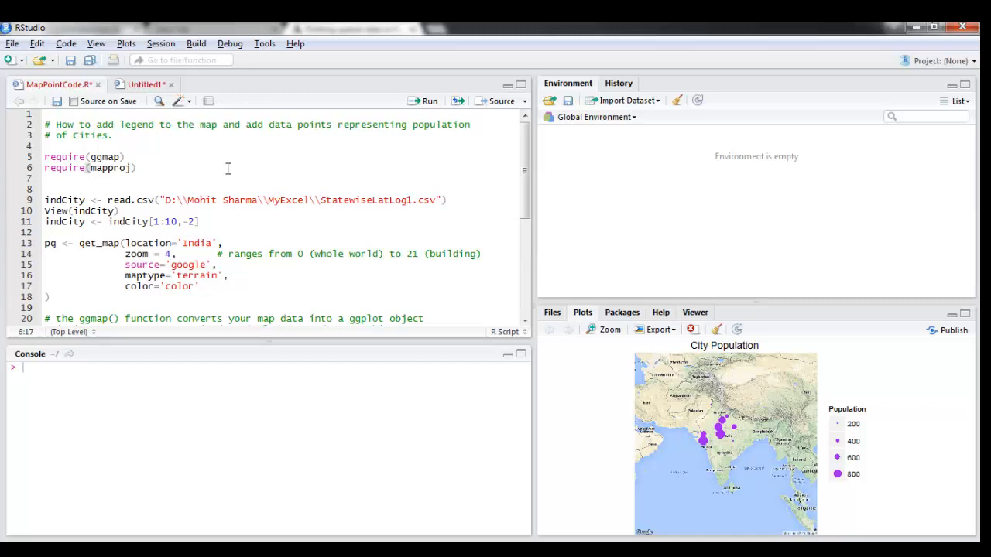
Preview the City Population map enlarged, then clear all plots from the history
left_click(609, 329)
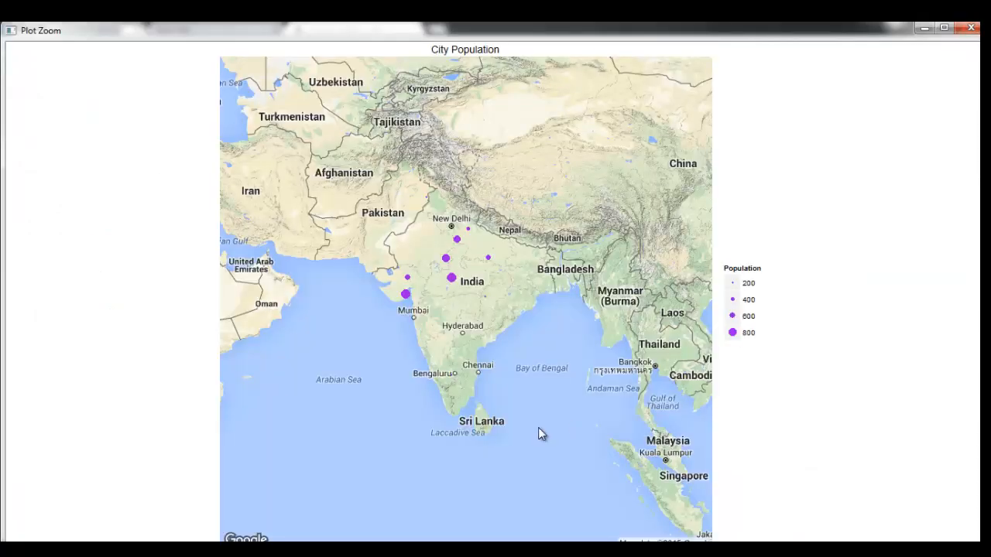
mouse_move(425, 321)
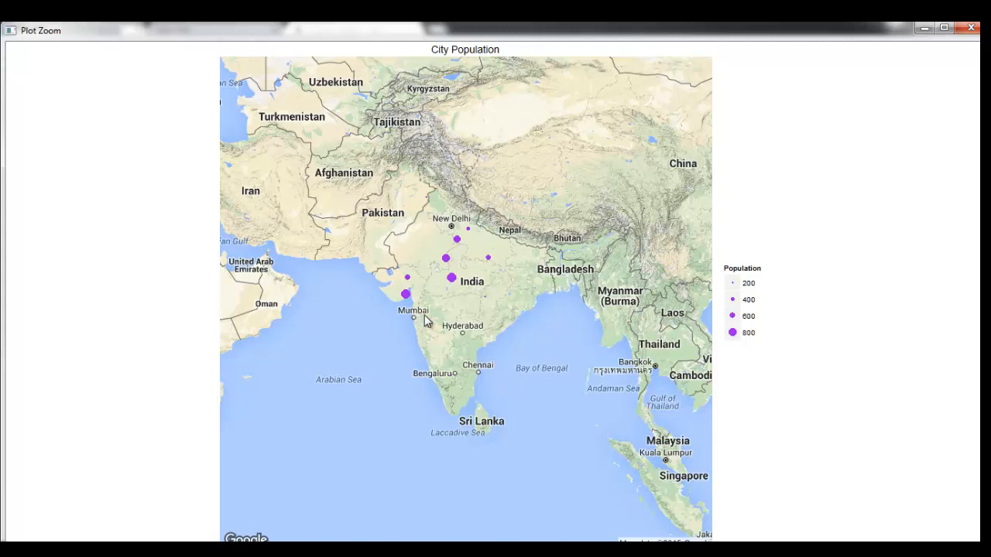
mouse_move(501, 238)
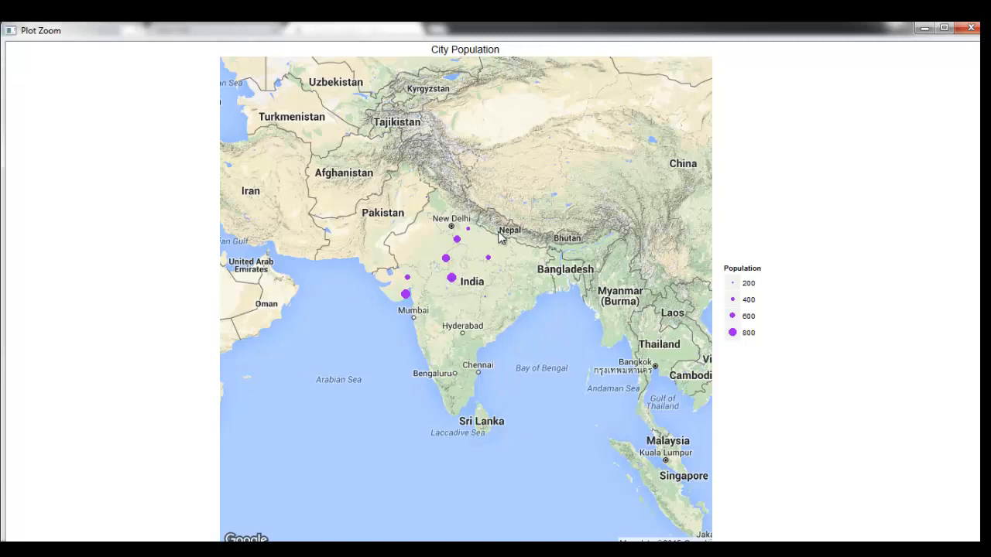
mouse_move(772, 408)
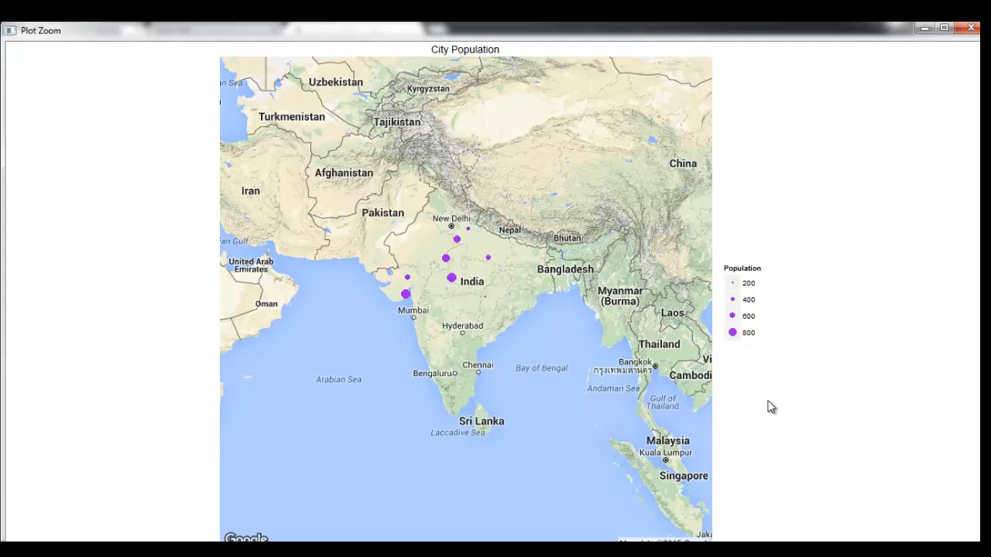
mouse_move(670, 261)
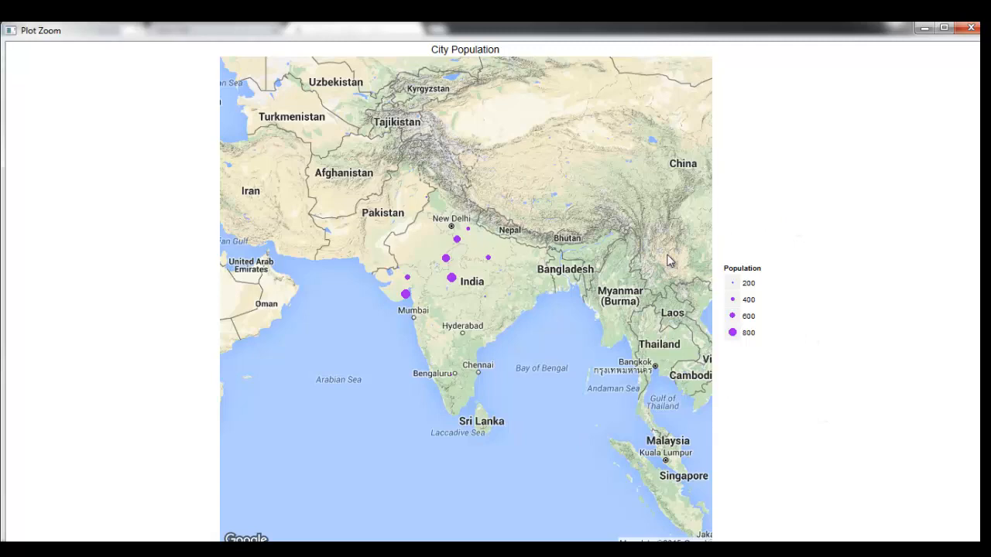
left_click(970, 28)
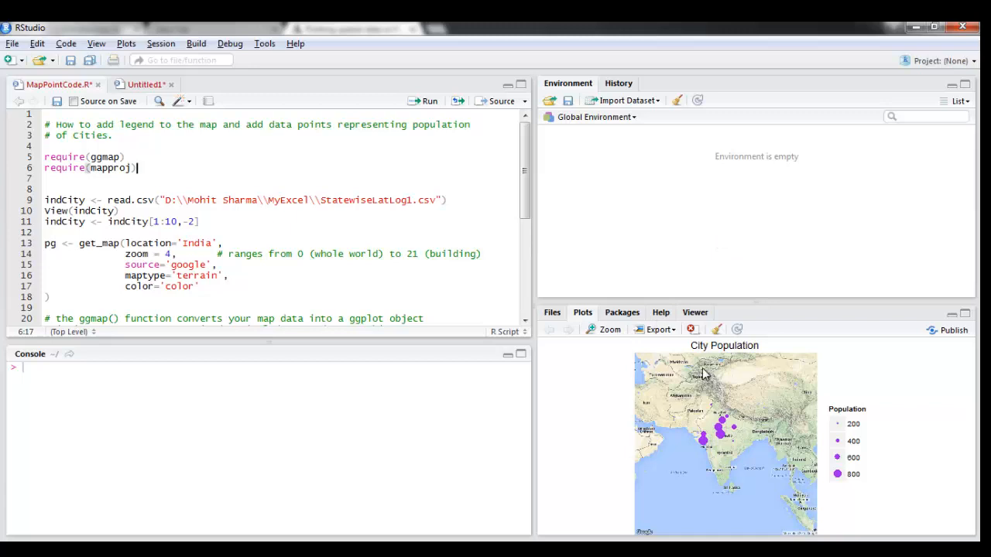
mouse_move(717, 329)
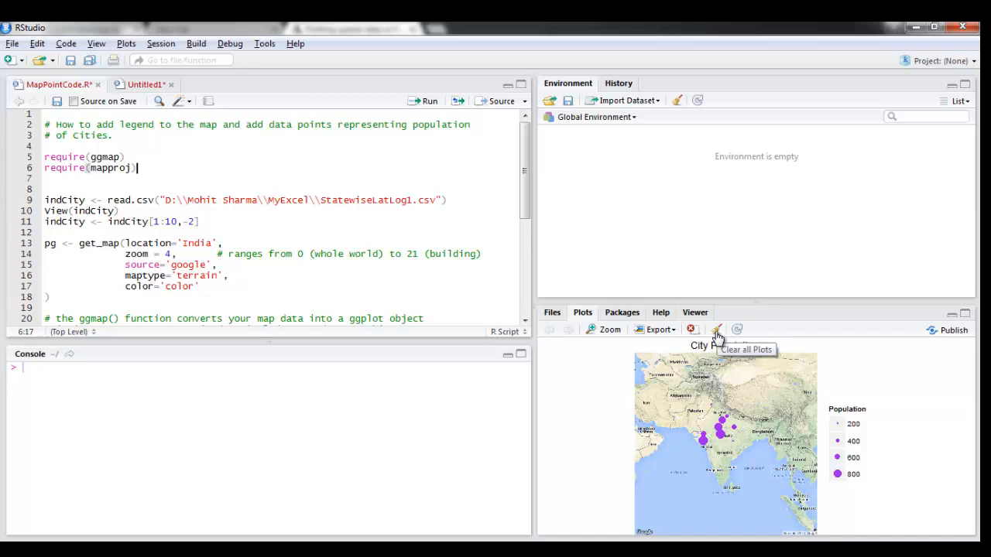
left_click(718, 329)
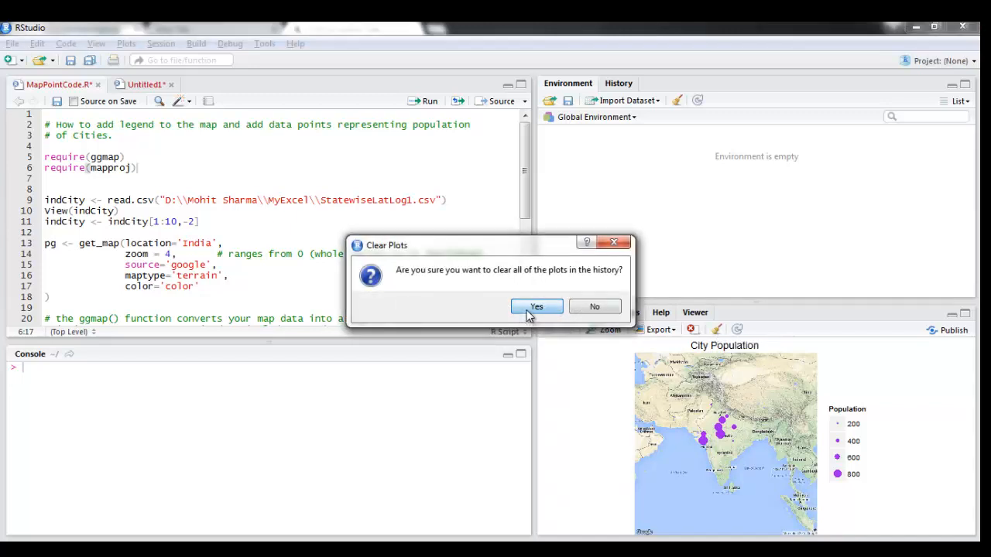
left_click(536, 307)
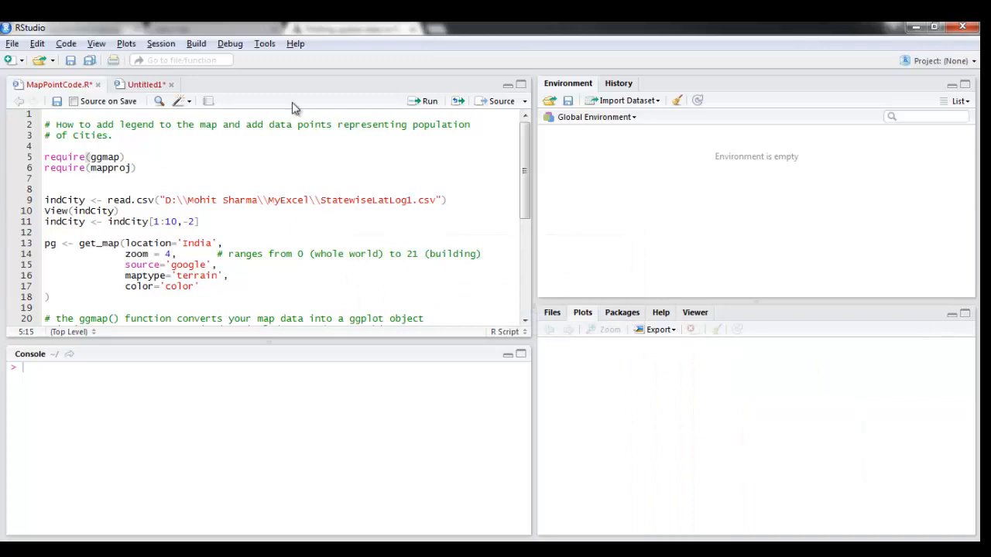
mouse_move(430, 104)
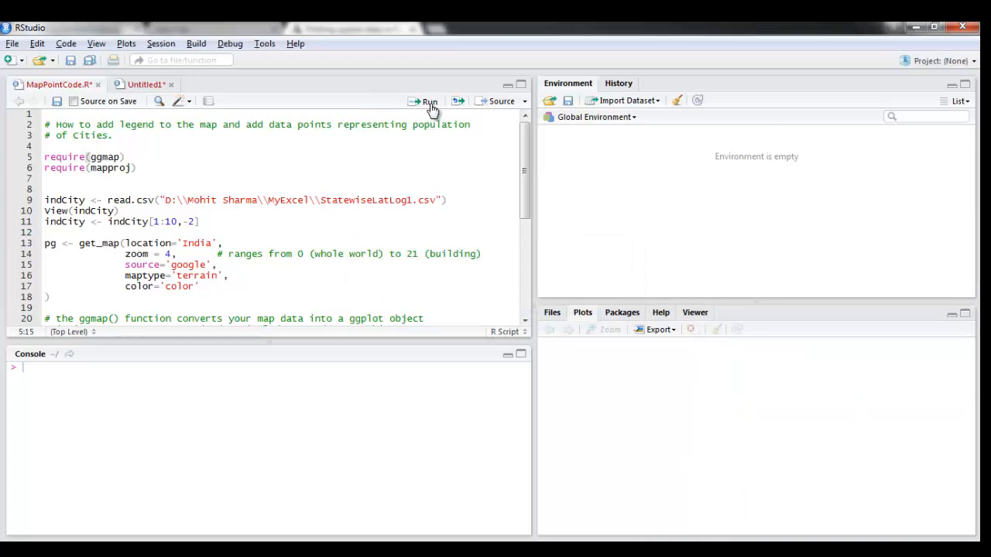
Load ggmap and mapproj, import the city CSV as indCity, and keep the first 10 cities
left_click(424, 101)
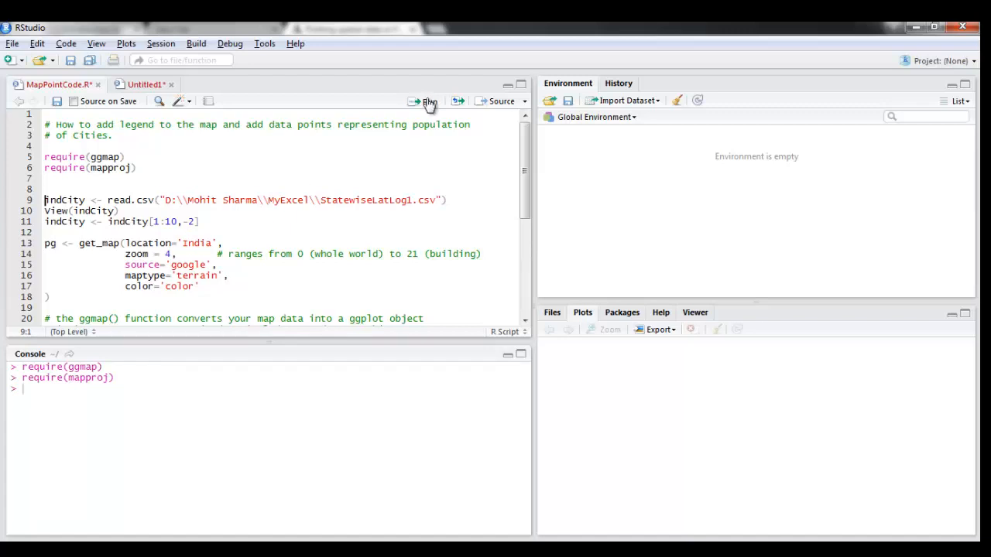
left_click(426, 102)
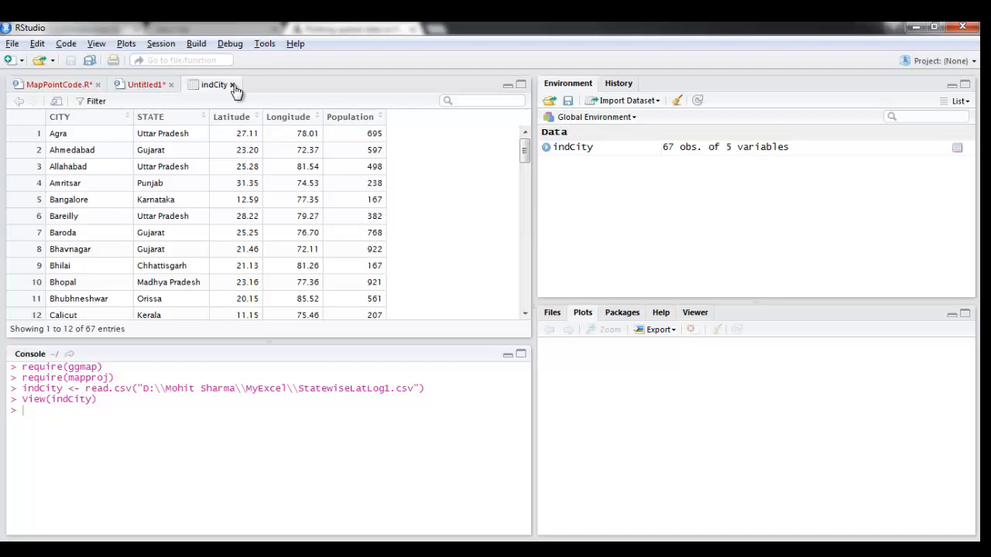
left_click(232, 84)
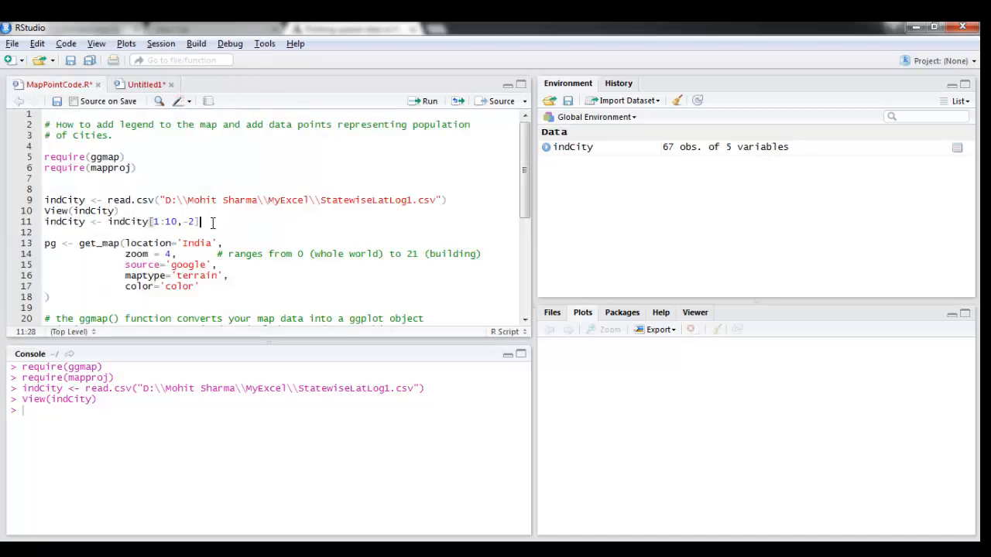
mouse_move(389, 116)
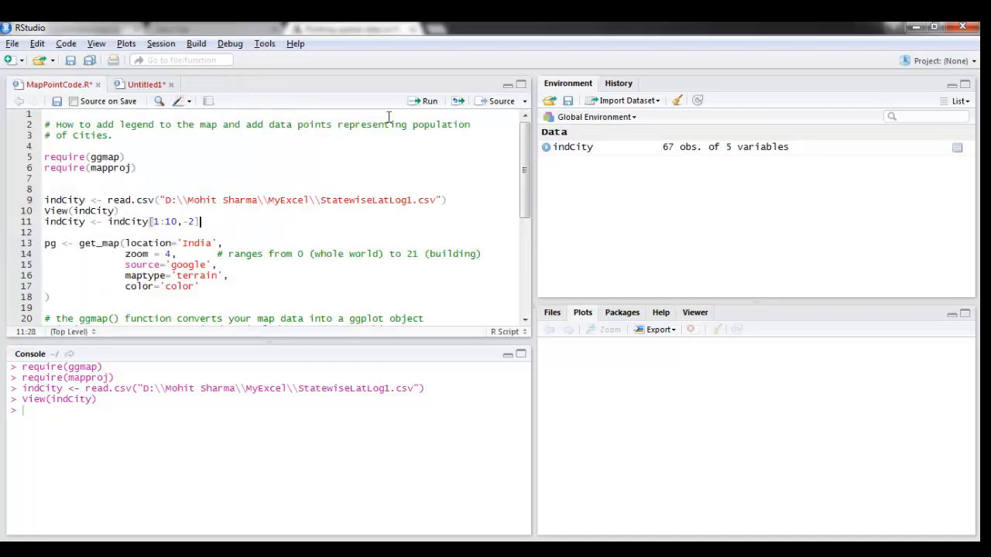
mouse_move(418, 100)
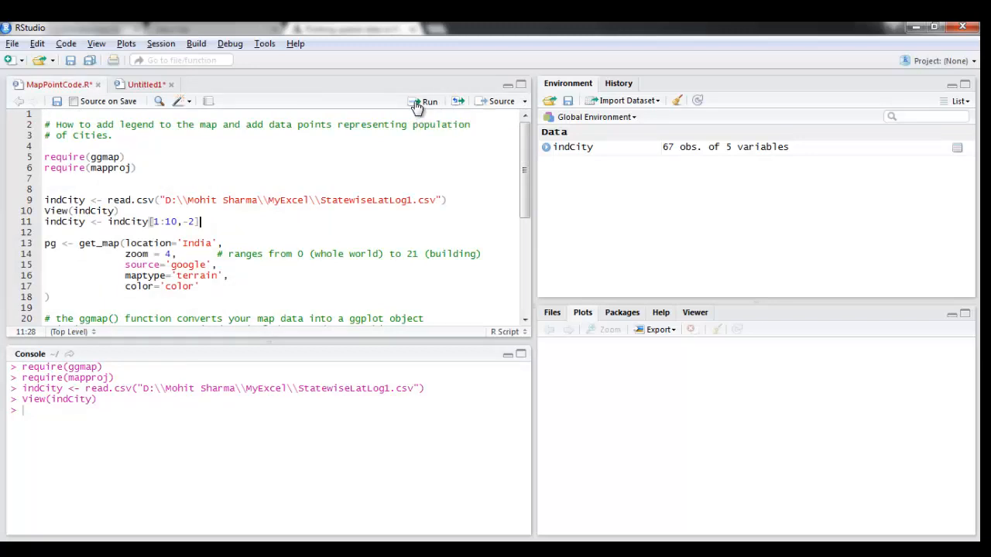
left_click(424, 101)
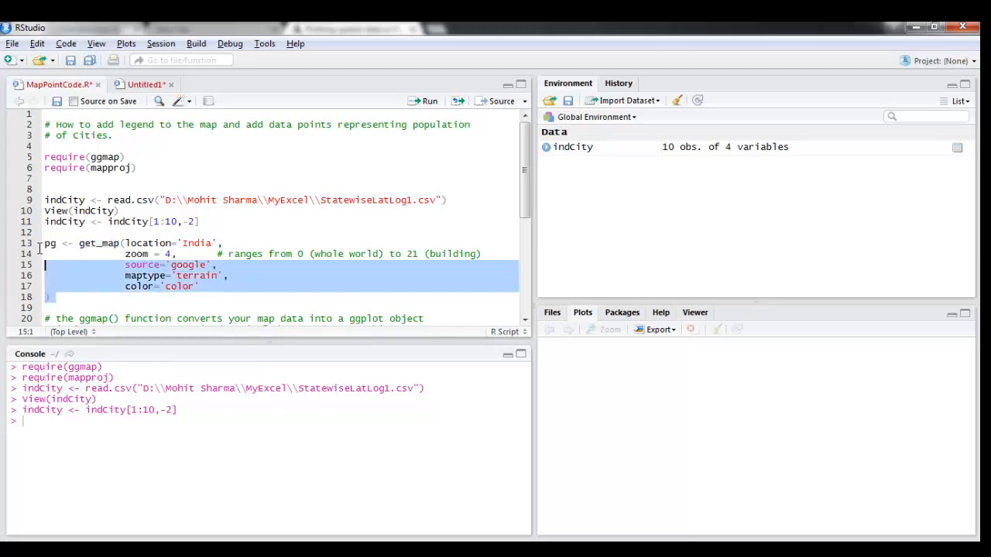
Download Google's terrain map of India into pg with get_map
left_click(425, 101)
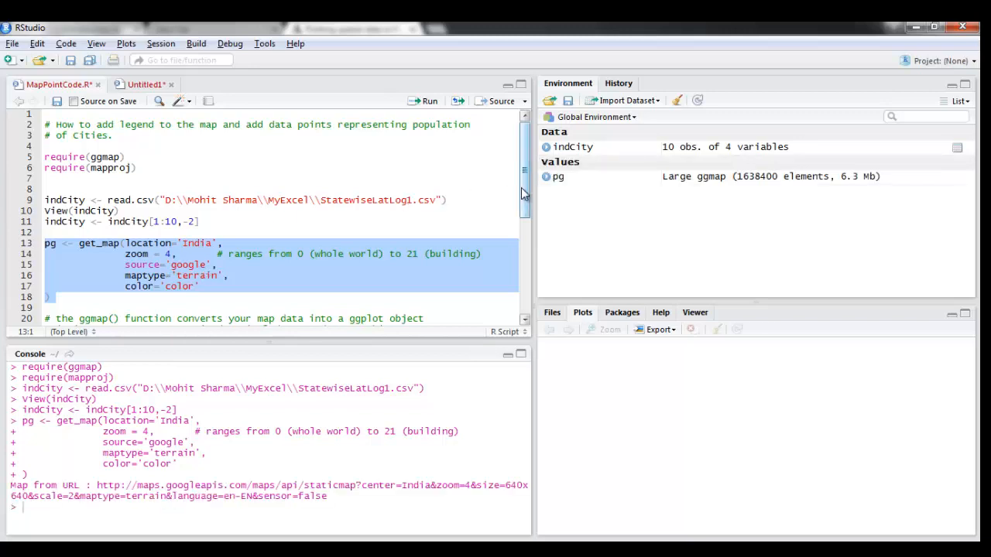
scroll("down", 3)
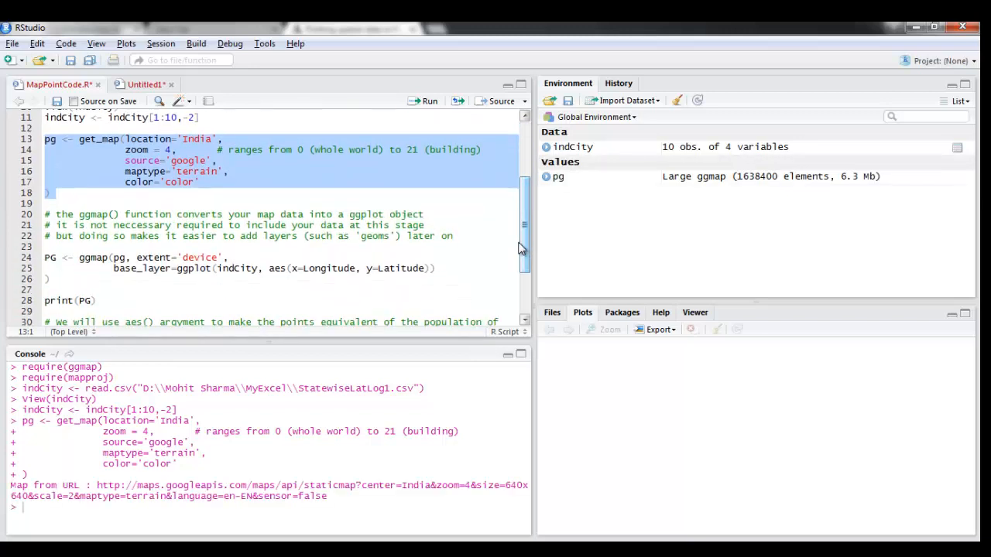
scroll("down", 3)
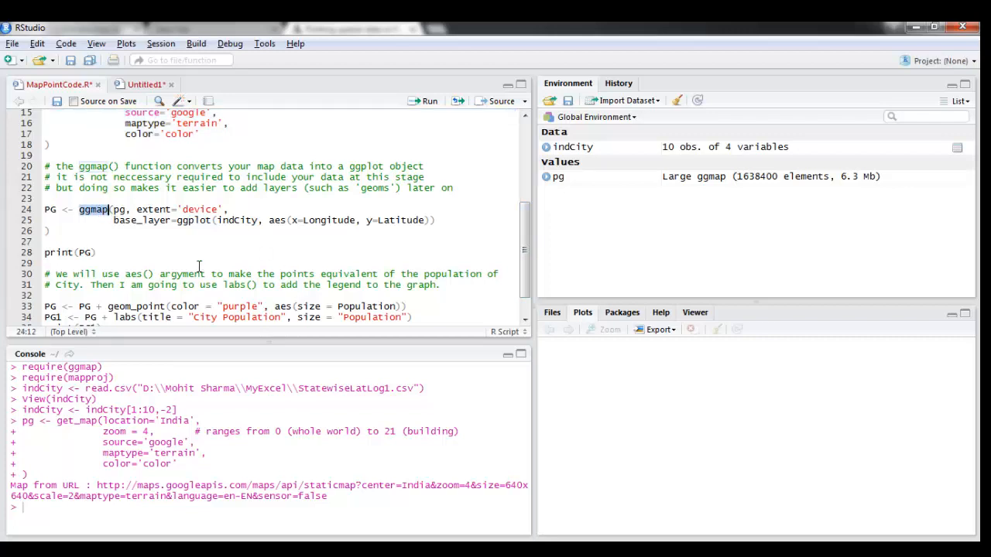
mouse_move(574, 205)
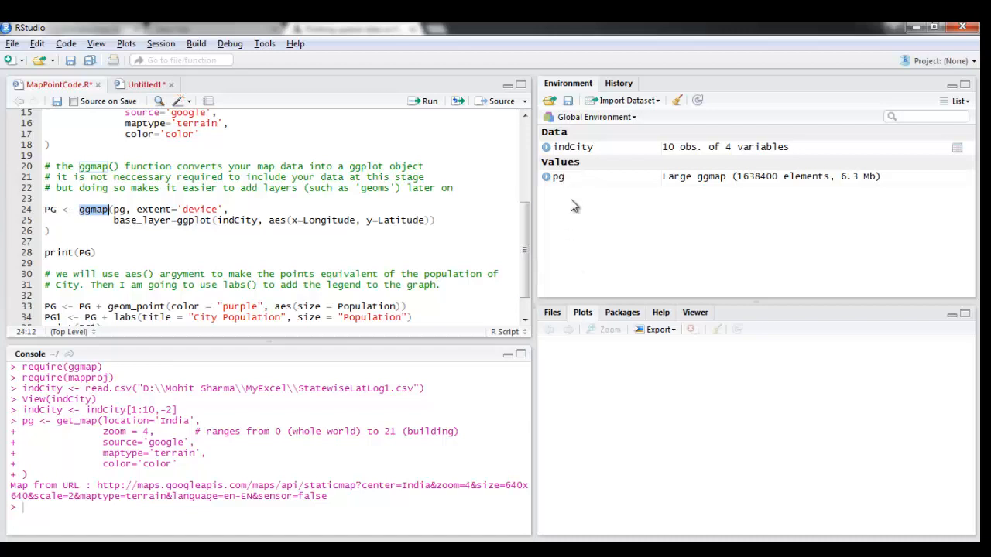
mouse_move(39, 245)
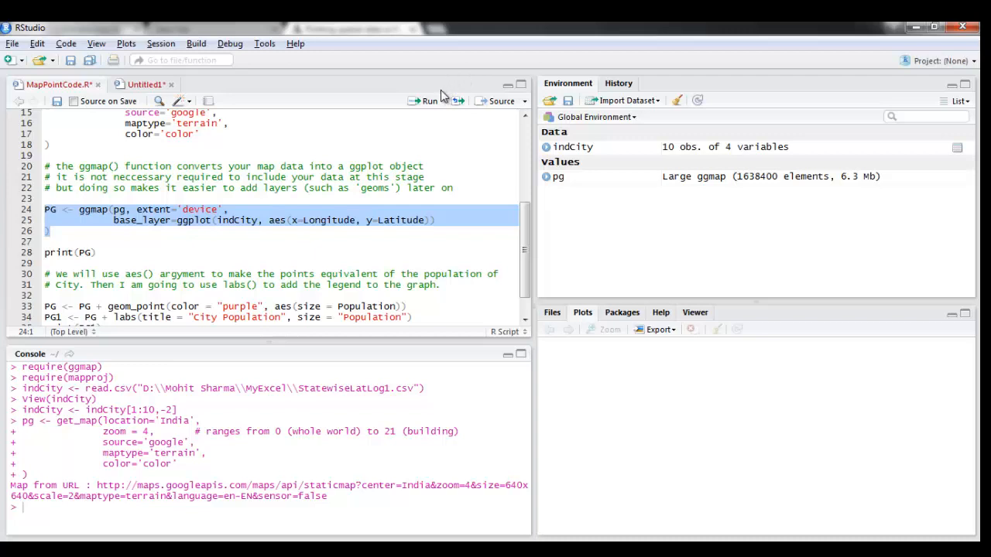
Run ggmap on pg, mapping indCity longitude and latitude, to create PG
left_click(424, 100)
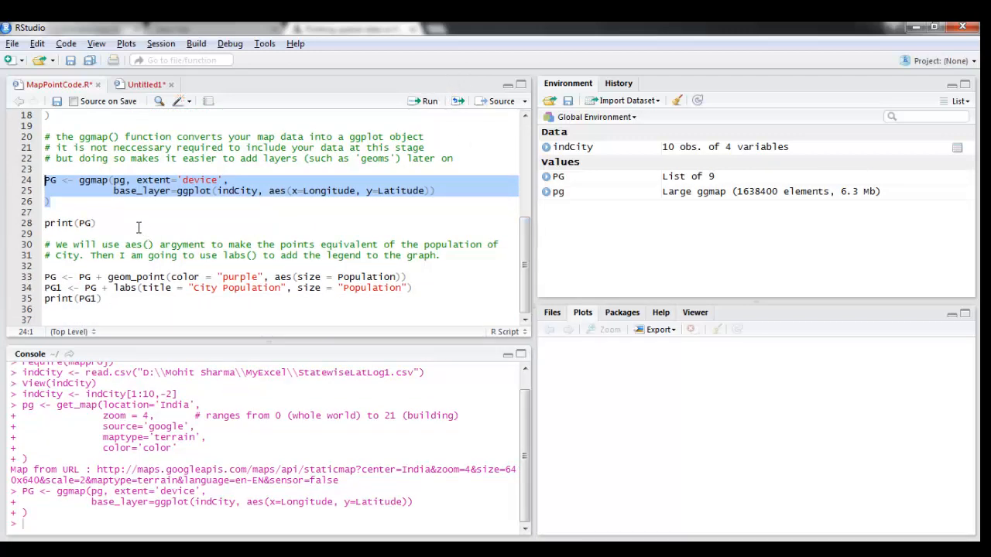
mouse_move(415, 276)
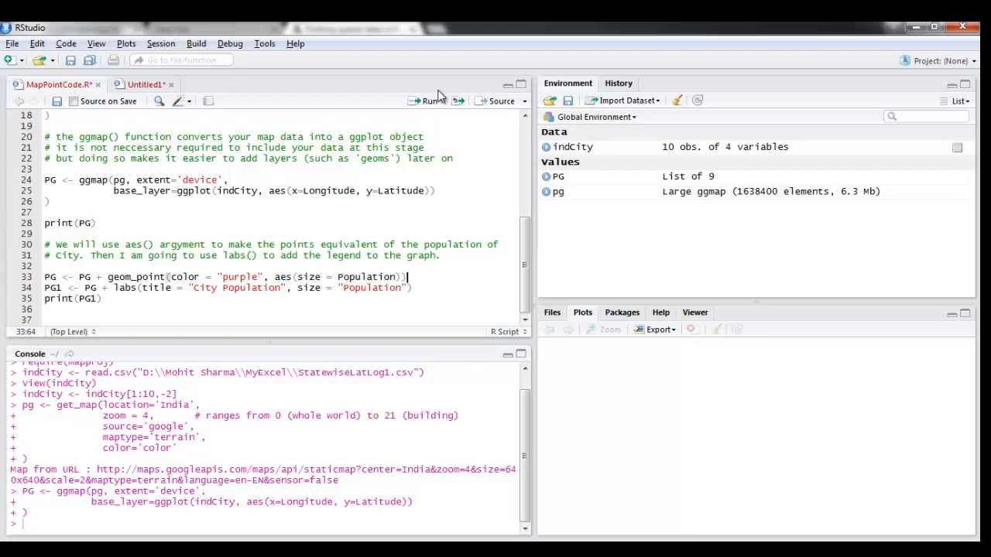
Add purple population-sized points, 'City Population' title and Population legend, then print PG1
left_click(423, 101)
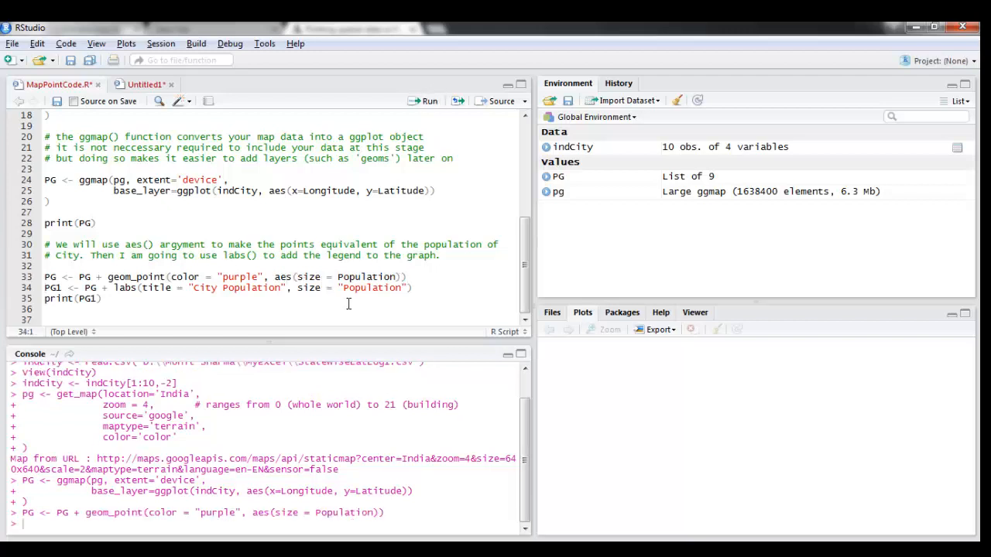
left_click(418, 287)
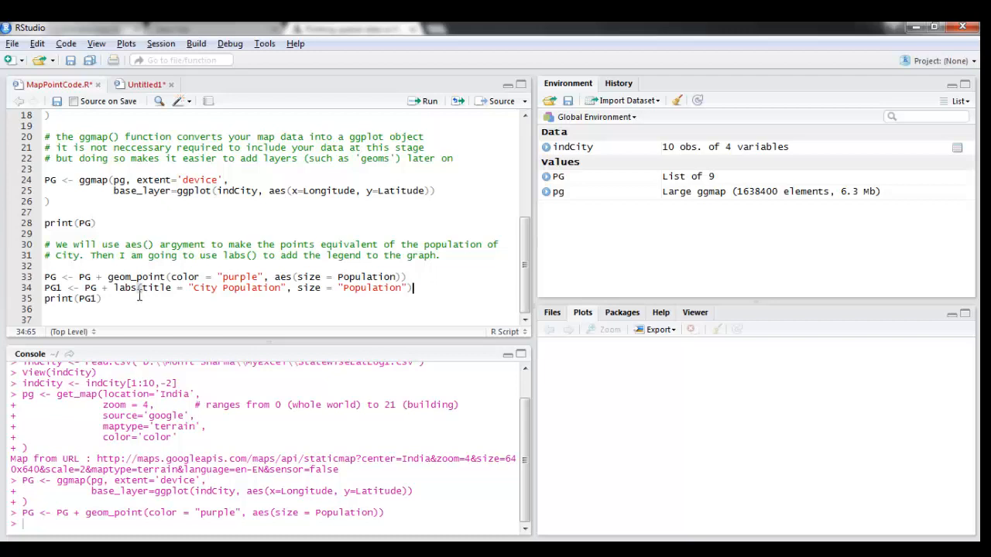
double_click(123, 288)
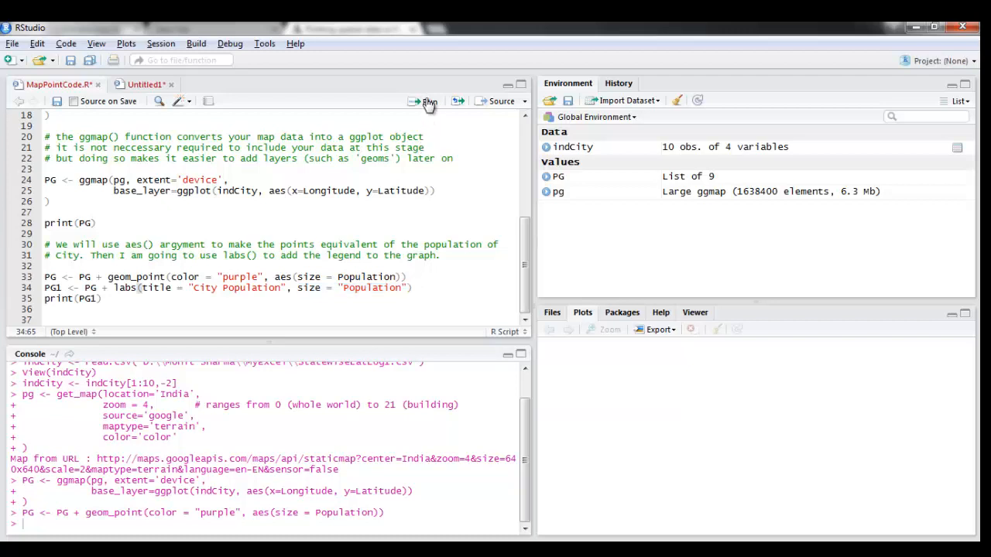
left_click(423, 101)
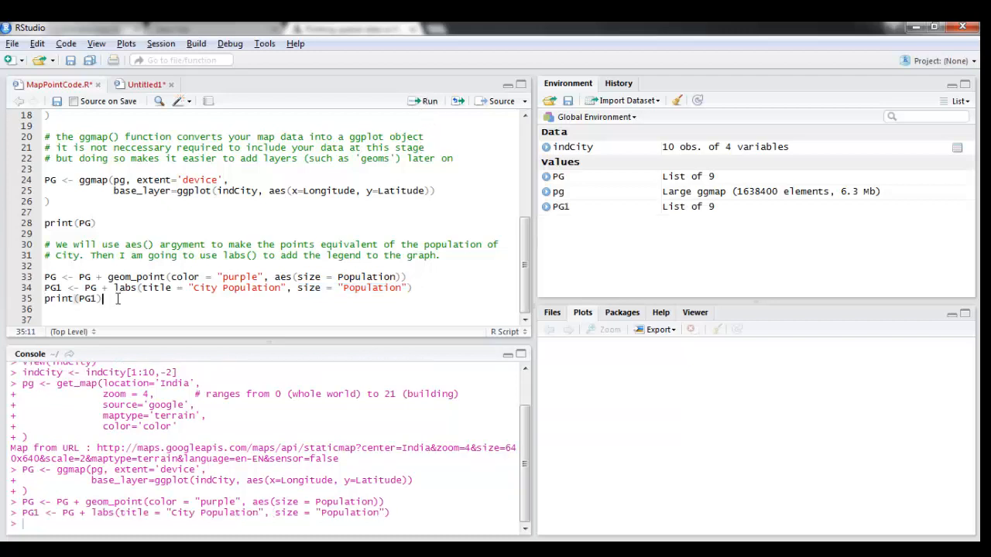
left_click(428, 100)
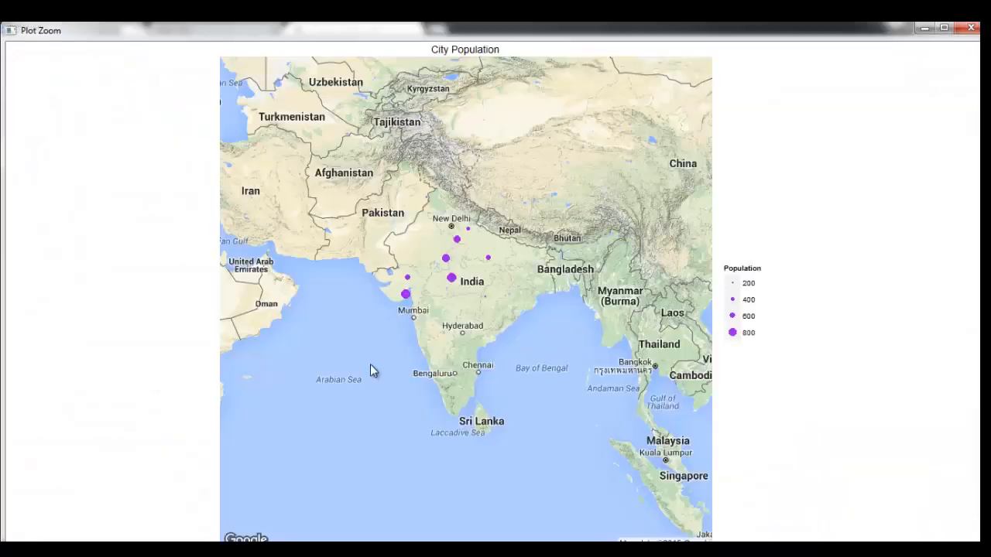
mouse_move(450, 289)
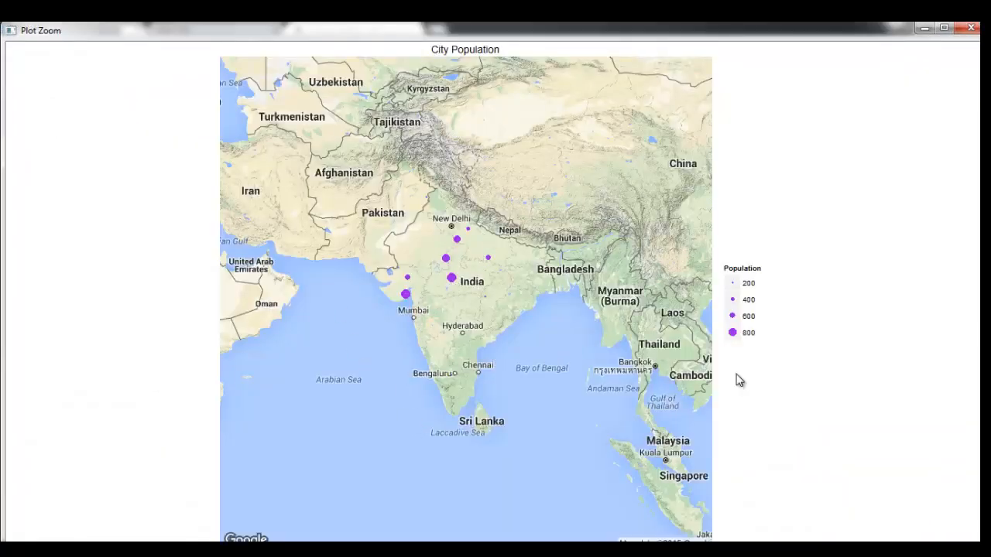
Close the enlarged City Population map window
left_click(970, 28)
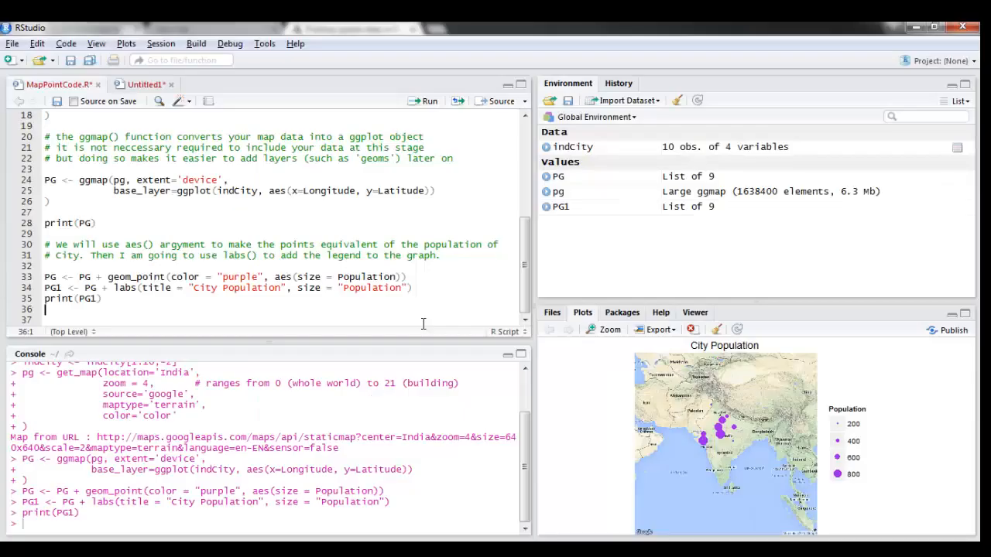